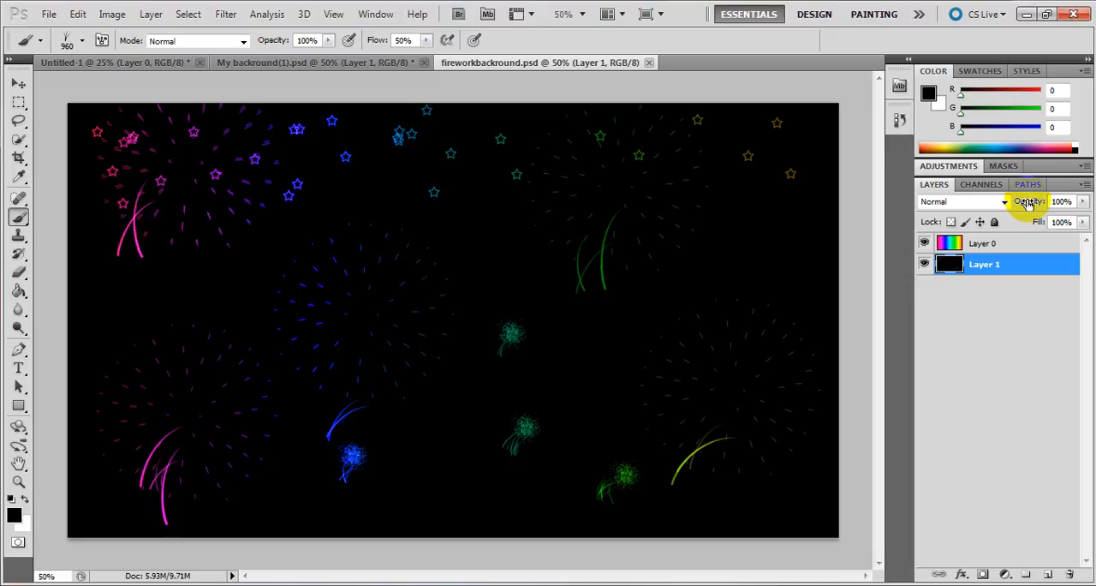
Start a new document from the File menu but cancel the dialog without creating it
click(476, 373)
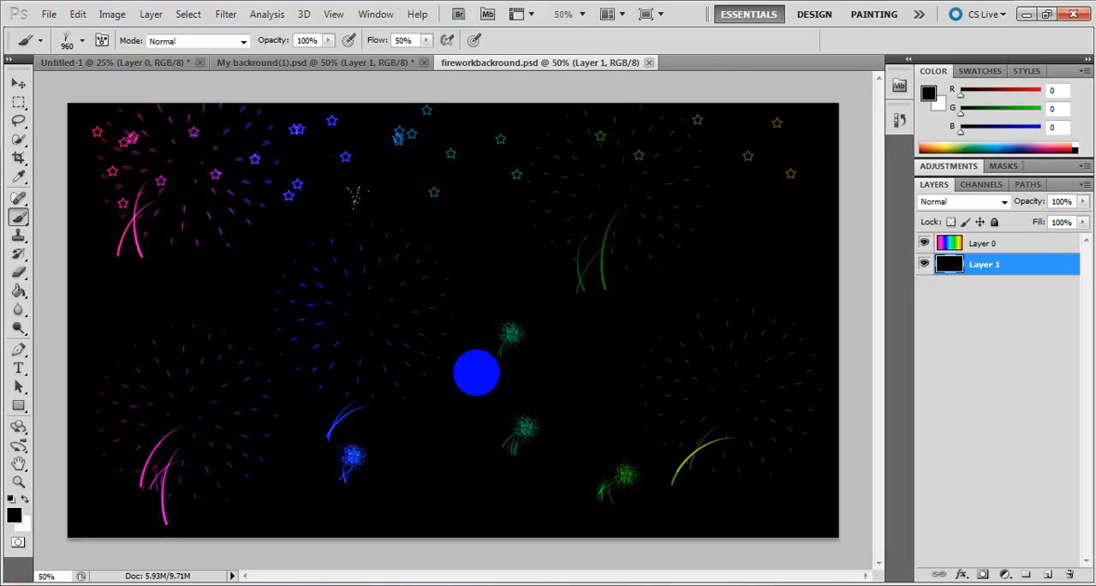
click(79, 13)
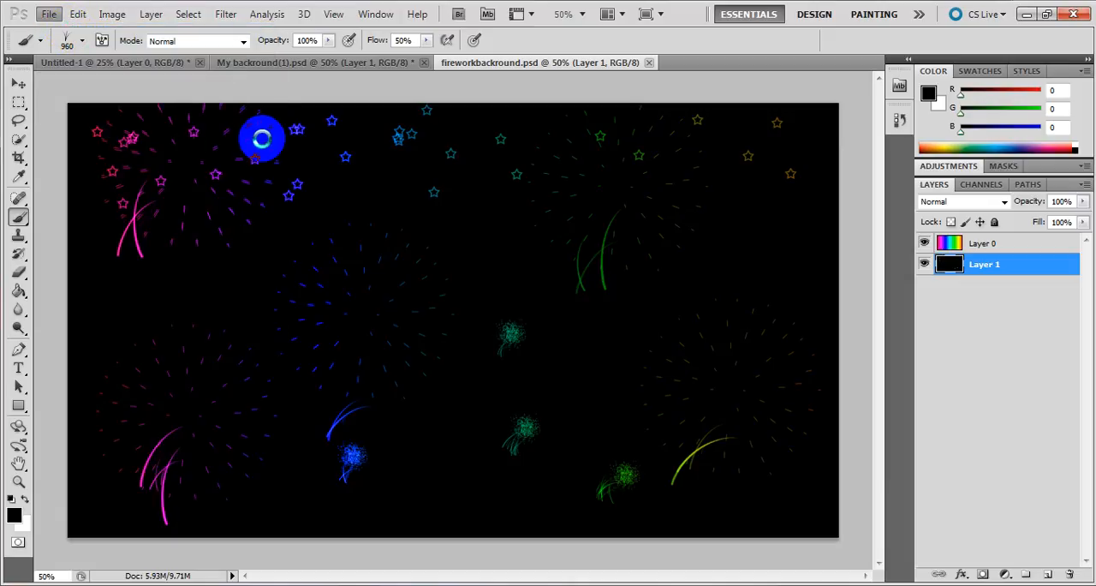
click(50, 13)
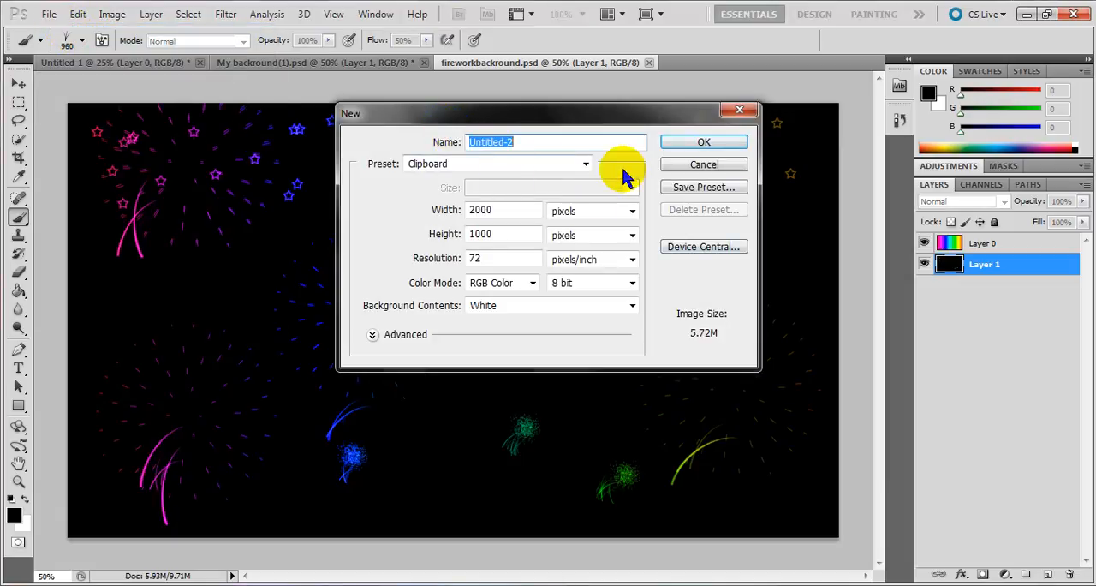
click(702, 164)
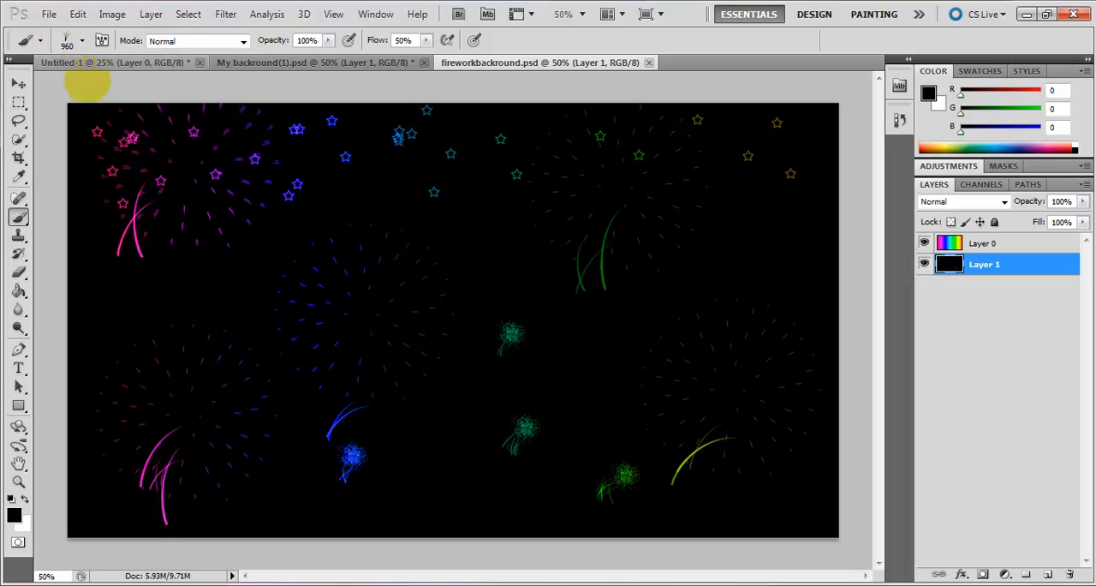
Create a new blank white document 1980 by 1080 pixels (Untitled-2)
click(53, 13)
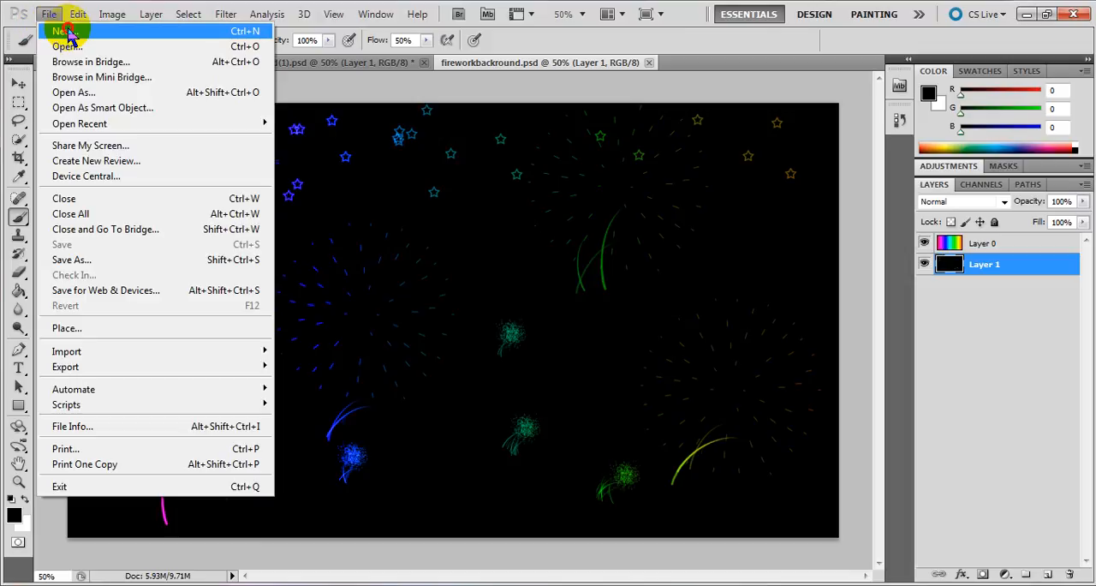
click(54, 31)
text(1)
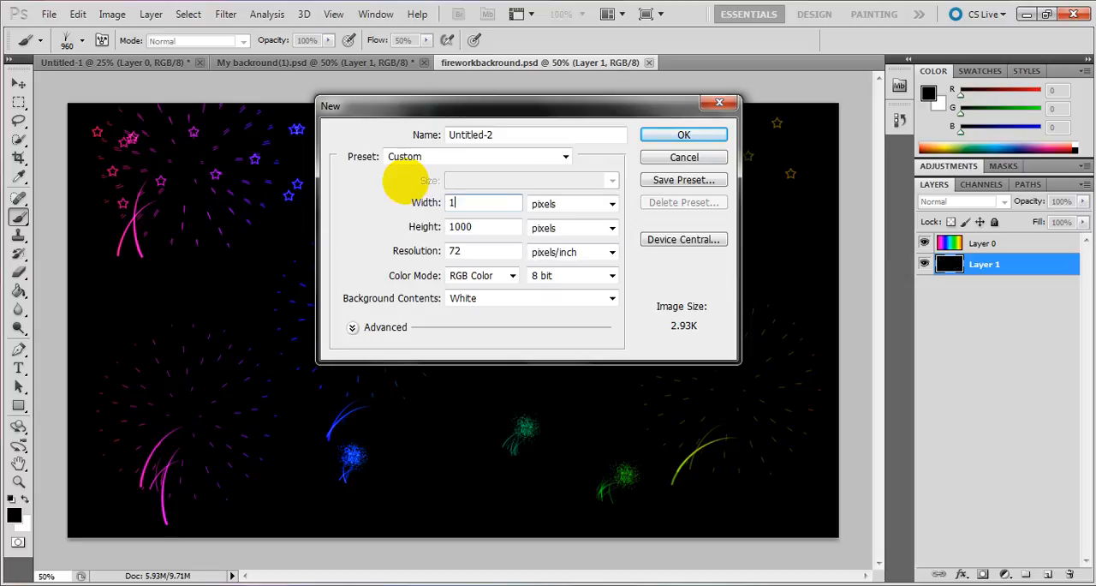
text(980)
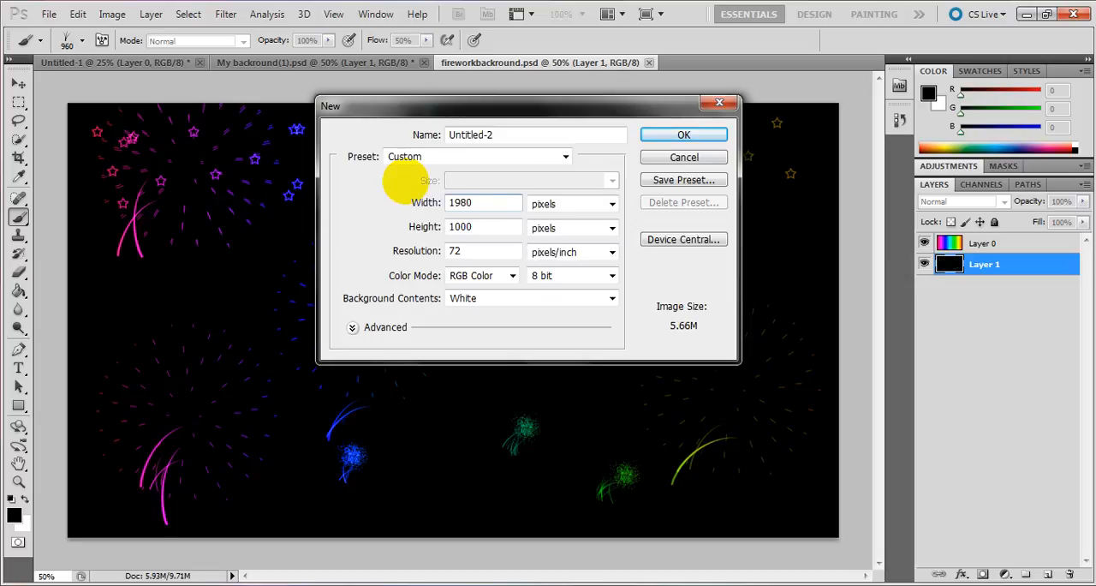
click(483, 226)
text(1080)
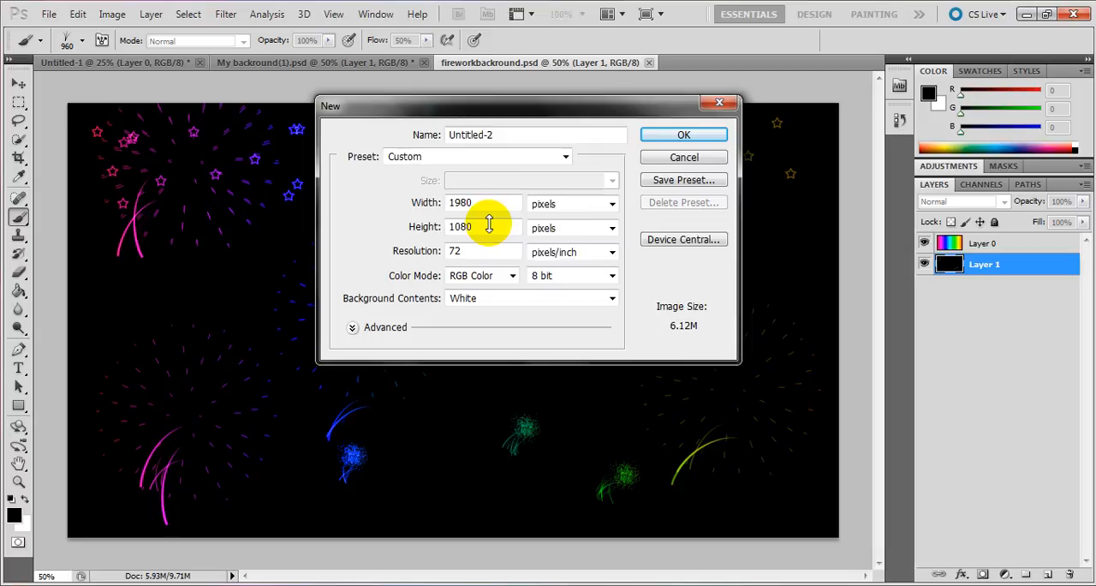
click(683, 134)
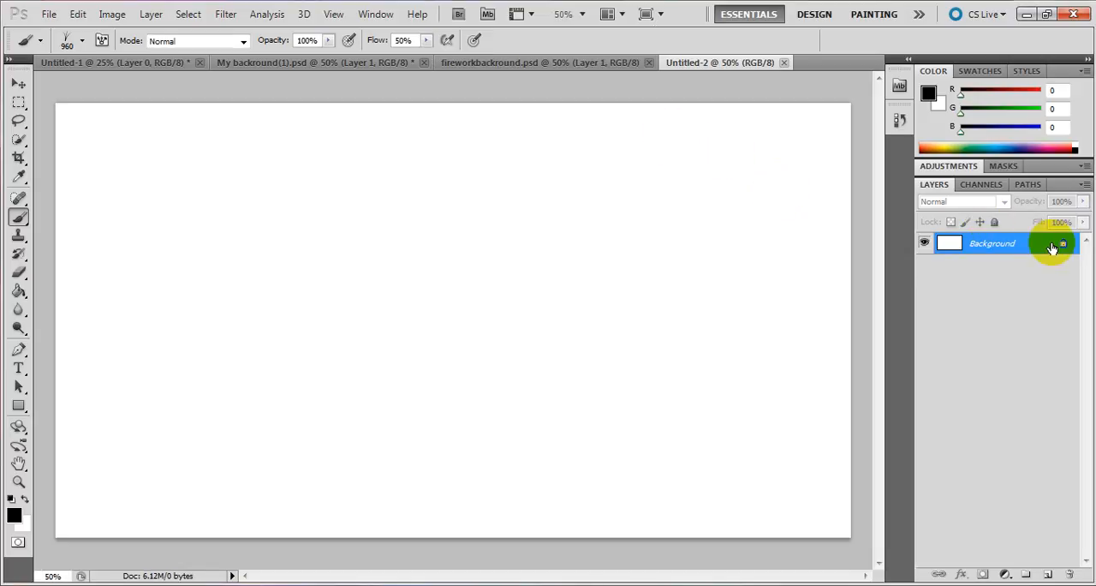
Convert the locked Background into an editable layer named Layer 0
click(152, 255)
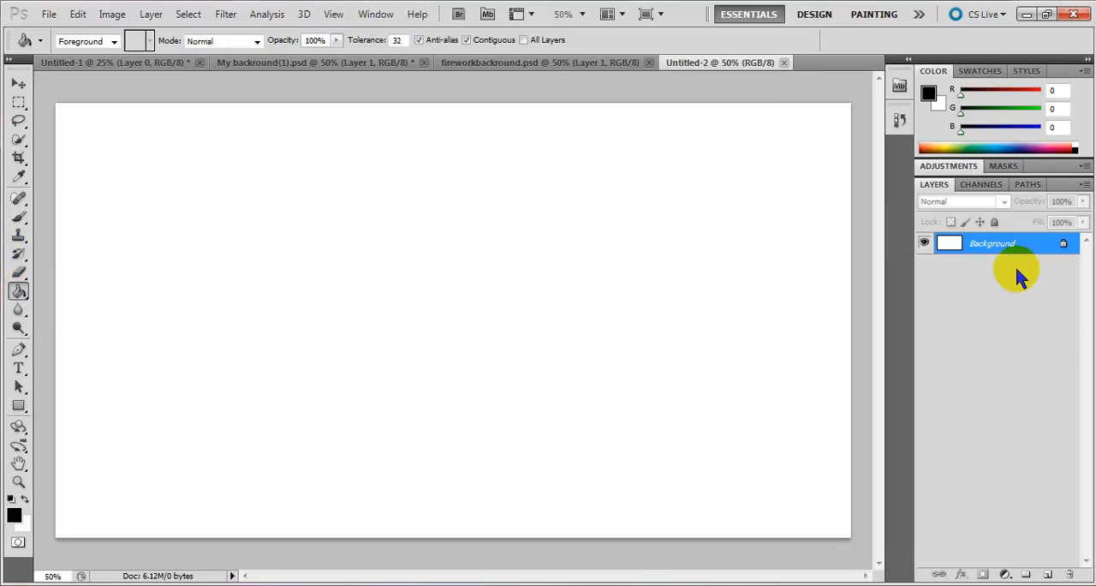
right_click(1018, 265)
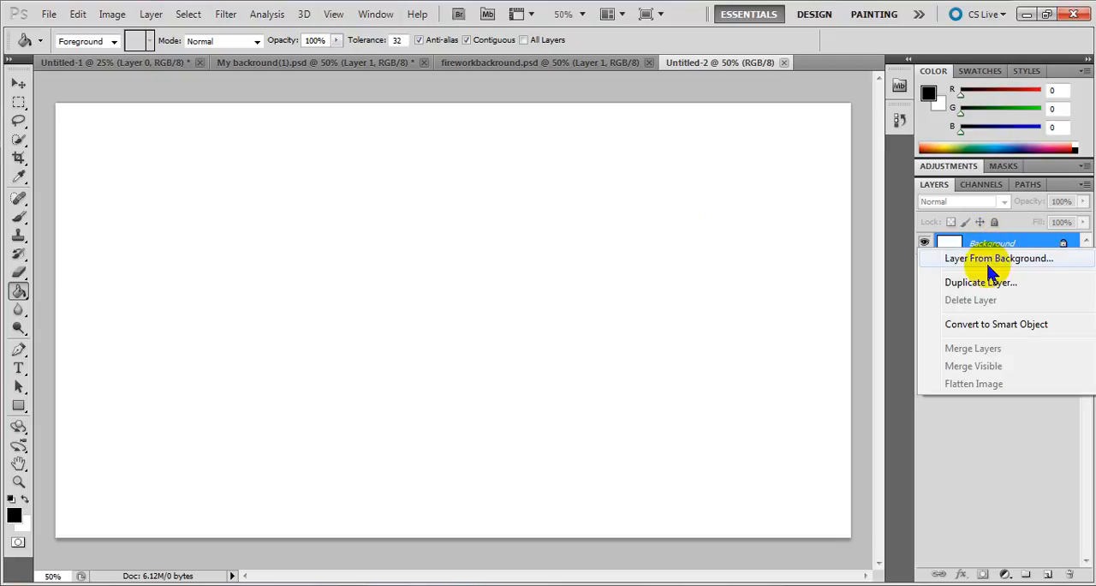
click(987, 257)
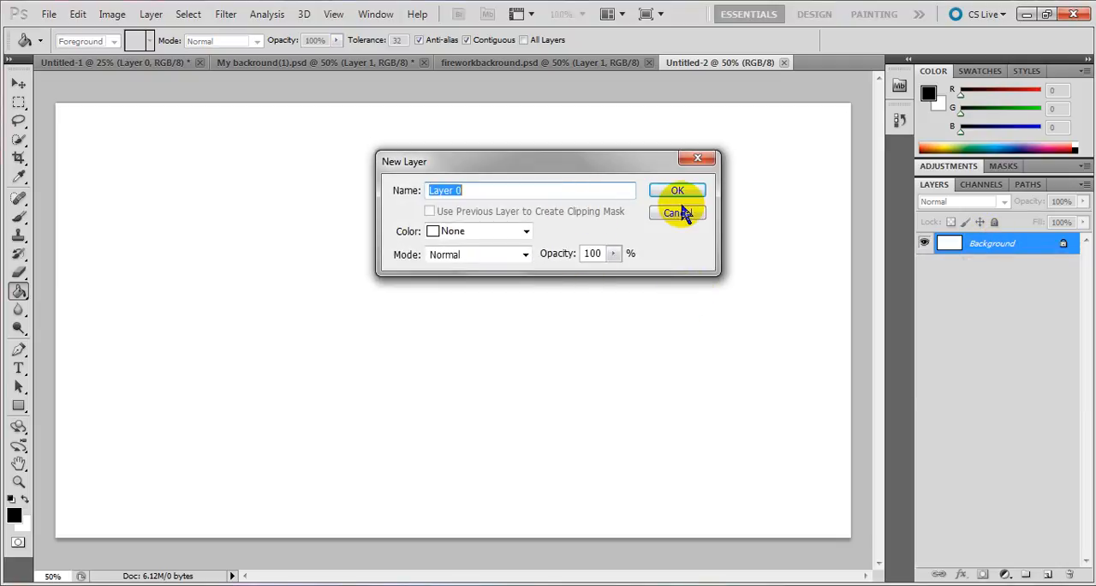
click(678, 191)
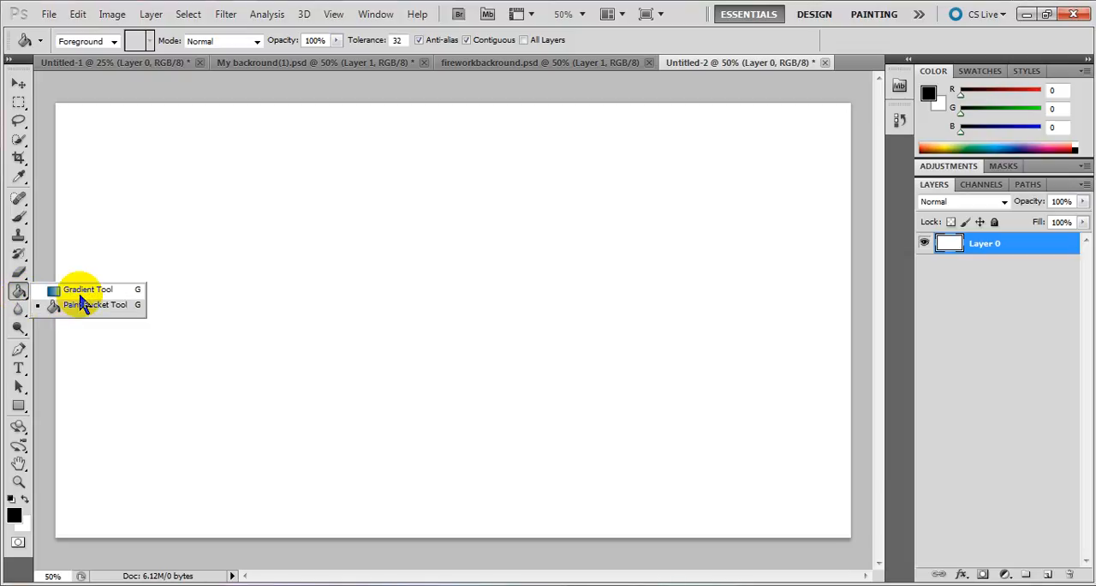
Fill Layer 0 edge to edge with a horizontal rainbow spectrum gradient using the Gradient tool
click(89, 291)
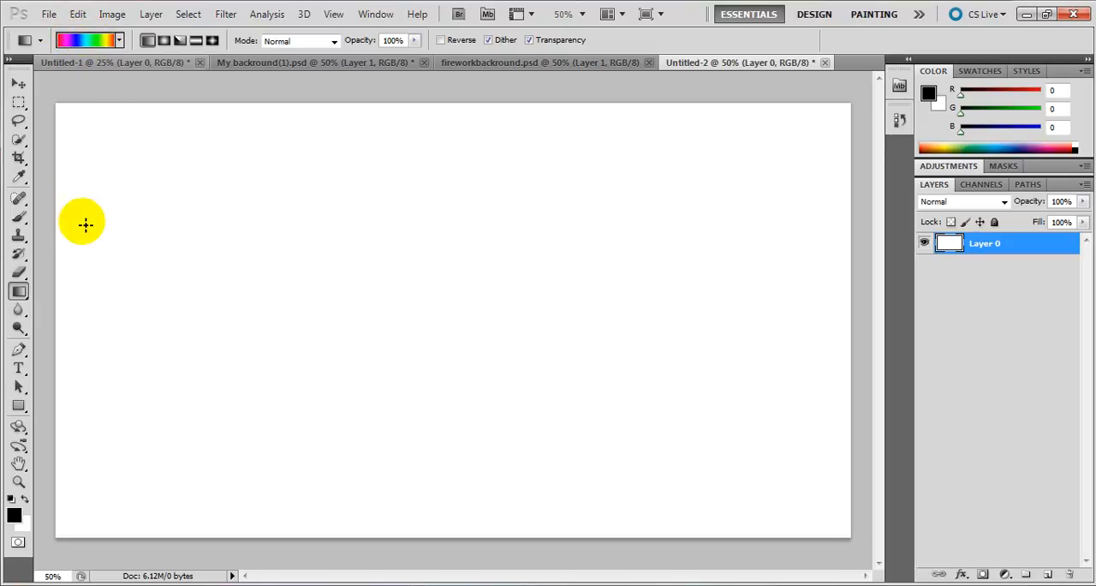
mouse_move(46, 319)
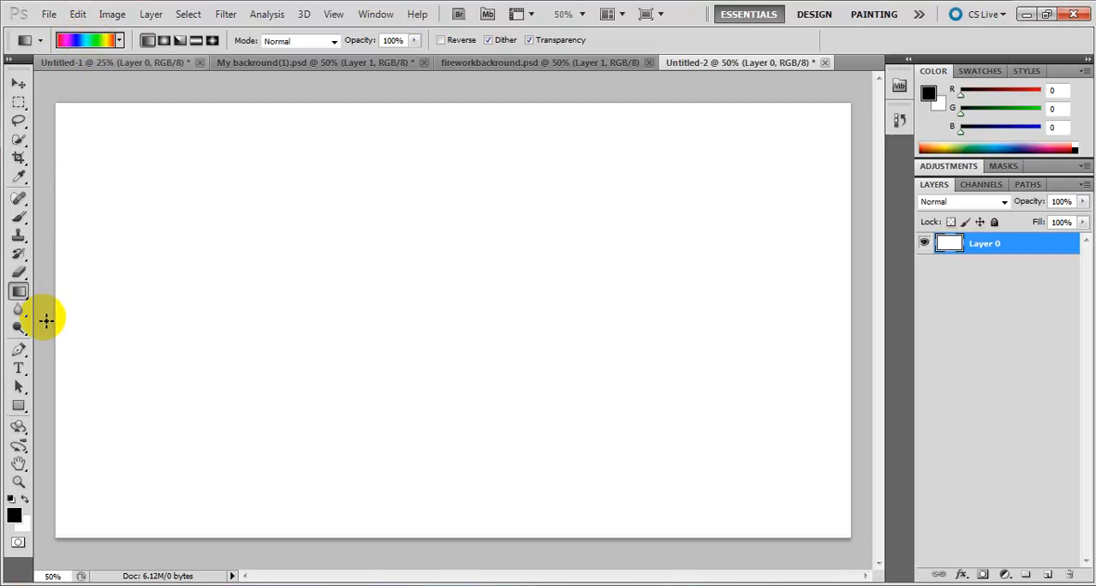
drag(43, 320, 168, 323)
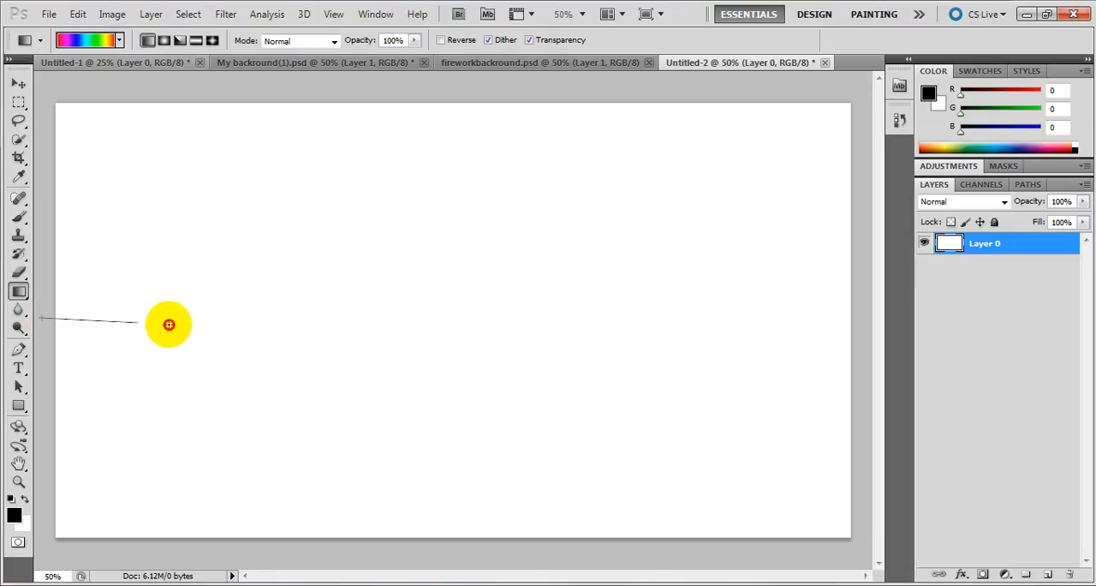
drag(167, 323, 860, 316)
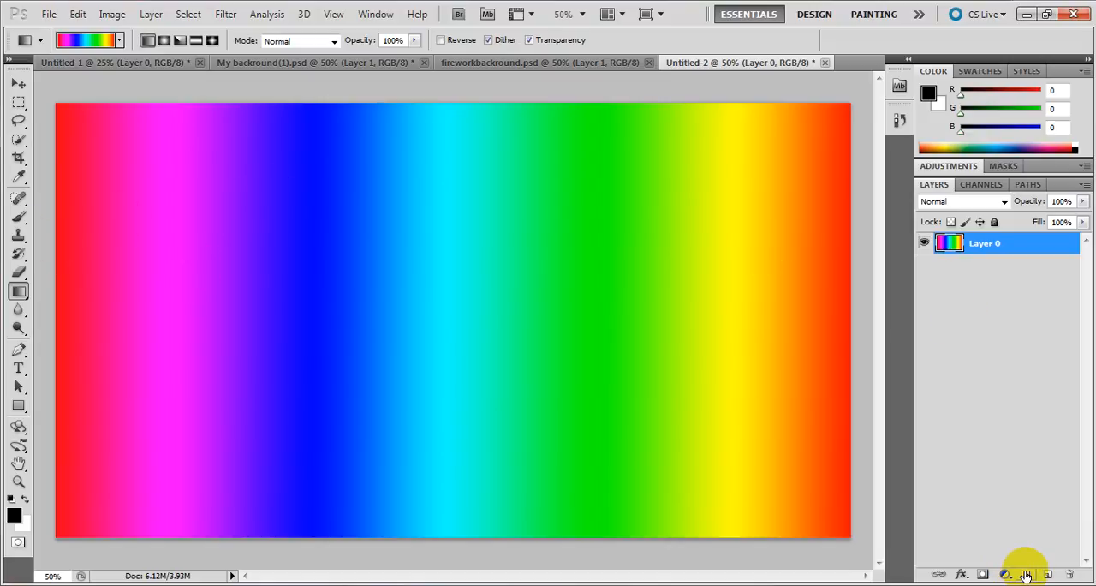
Add an empty Layer 1 above the gradient and pick the Paint Bucket tool
click(1031, 572)
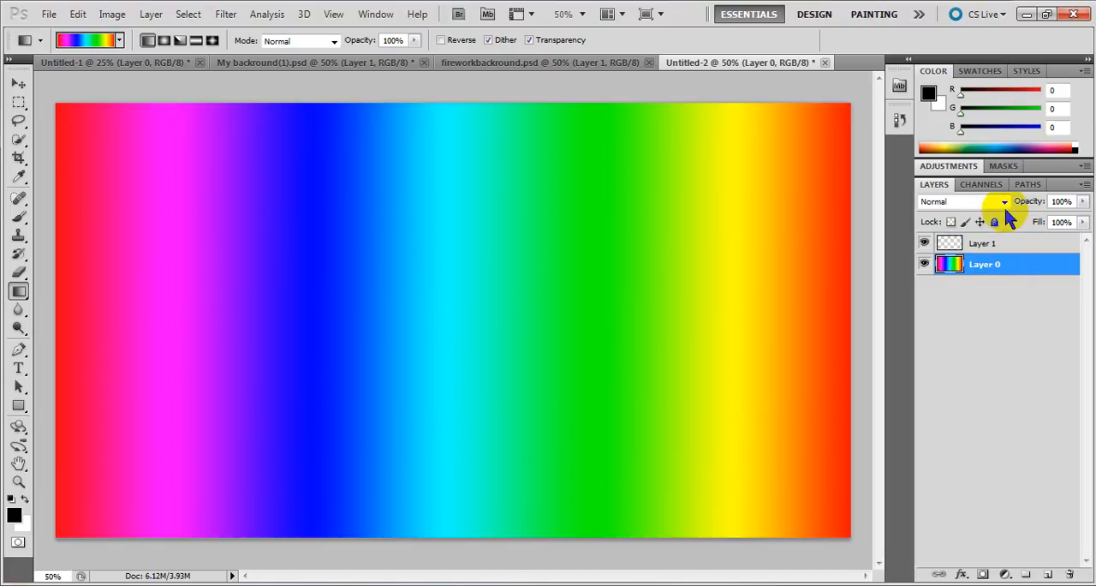
click(996, 202)
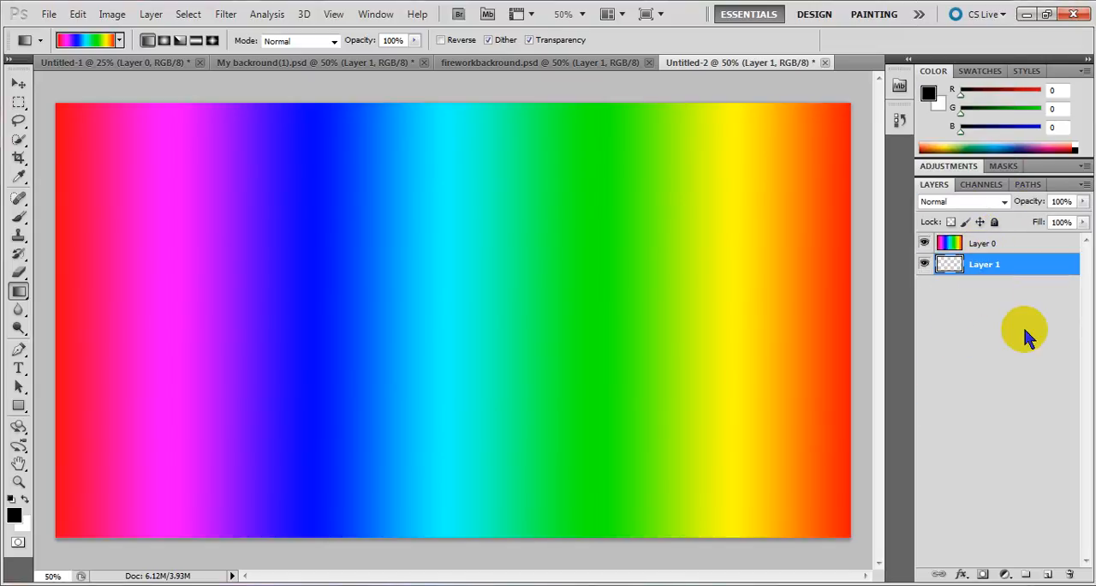
click(948, 264)
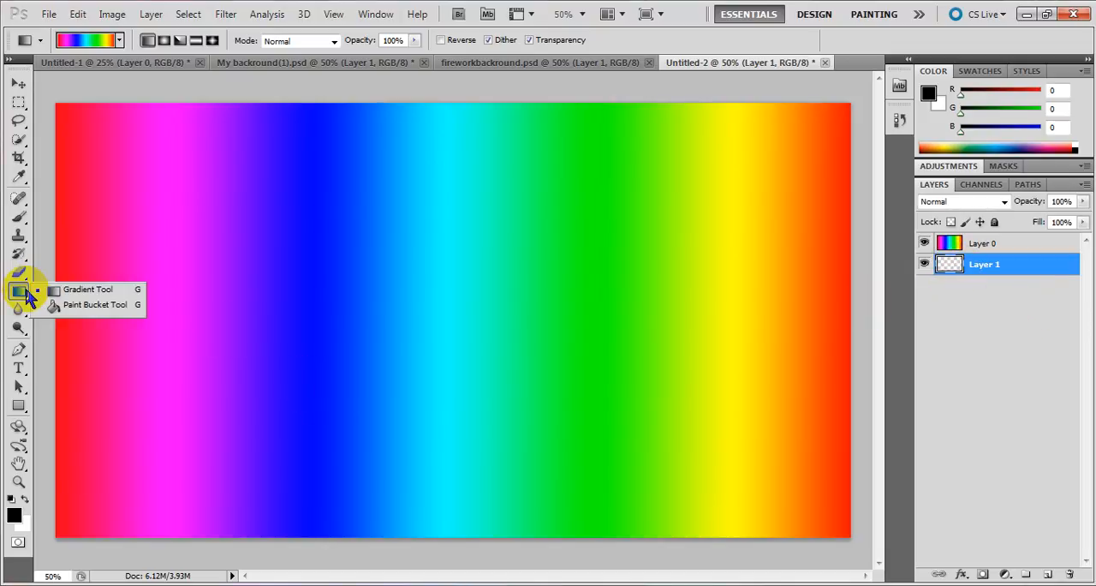
click(94, 305)
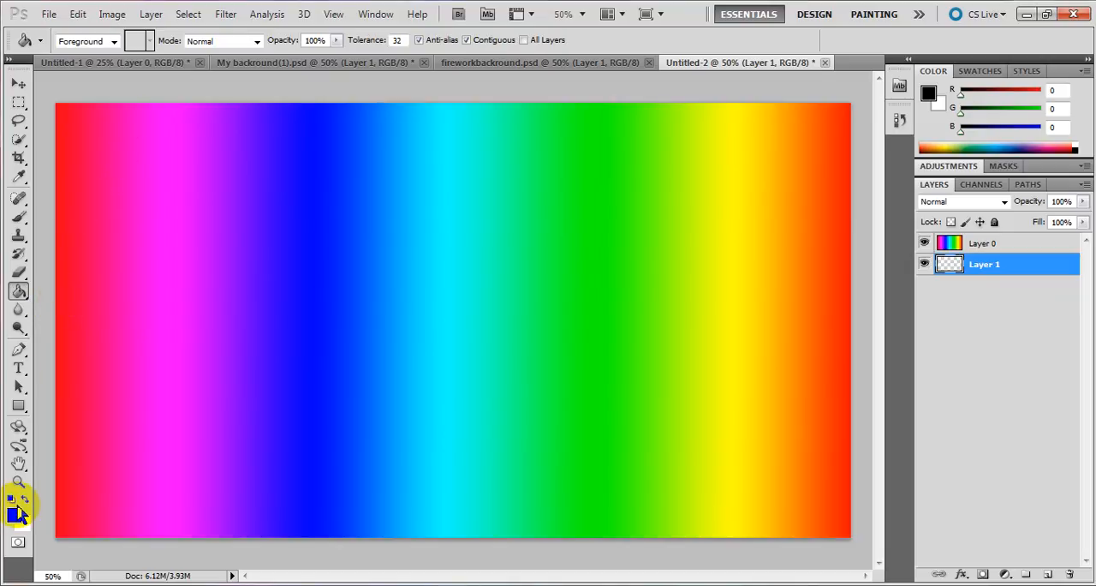
click(200, 243)
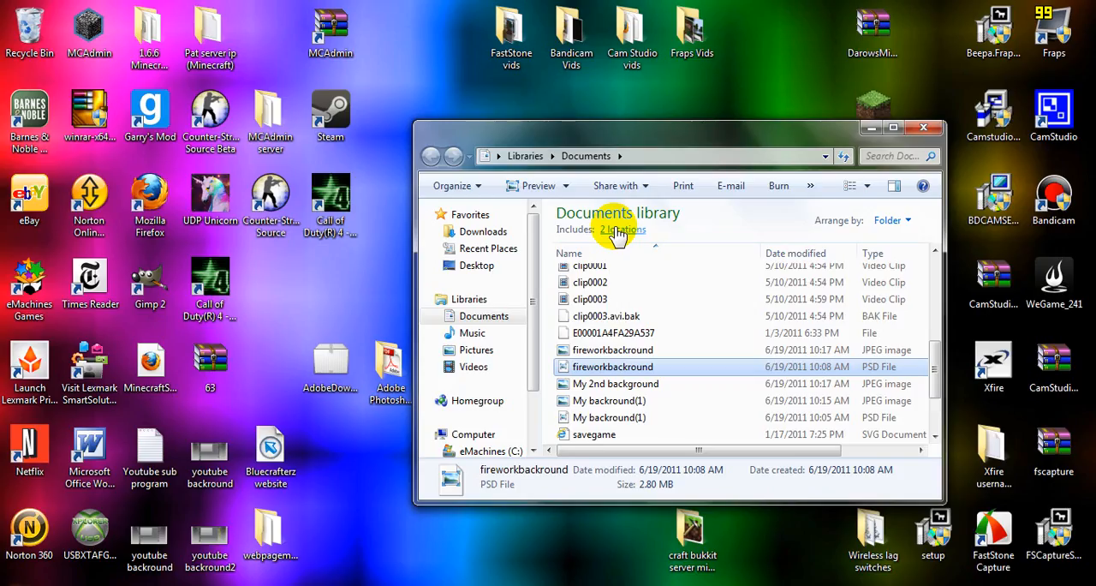
mouse_move(411, 469)
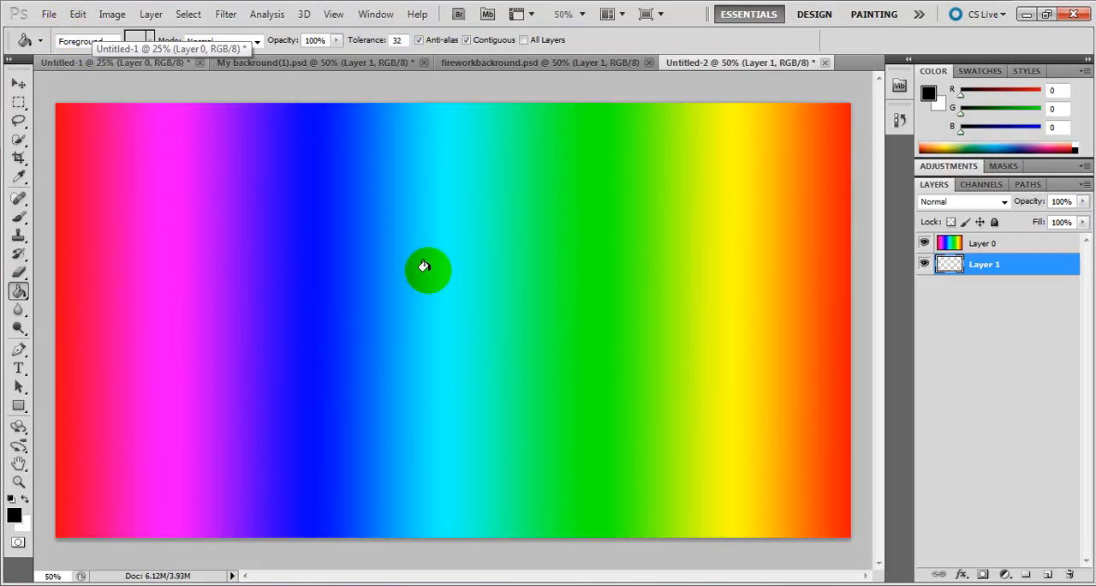
Fill Layer 1 with solid black, then switch to the Brush tool and its preset picker
click(428, 267)
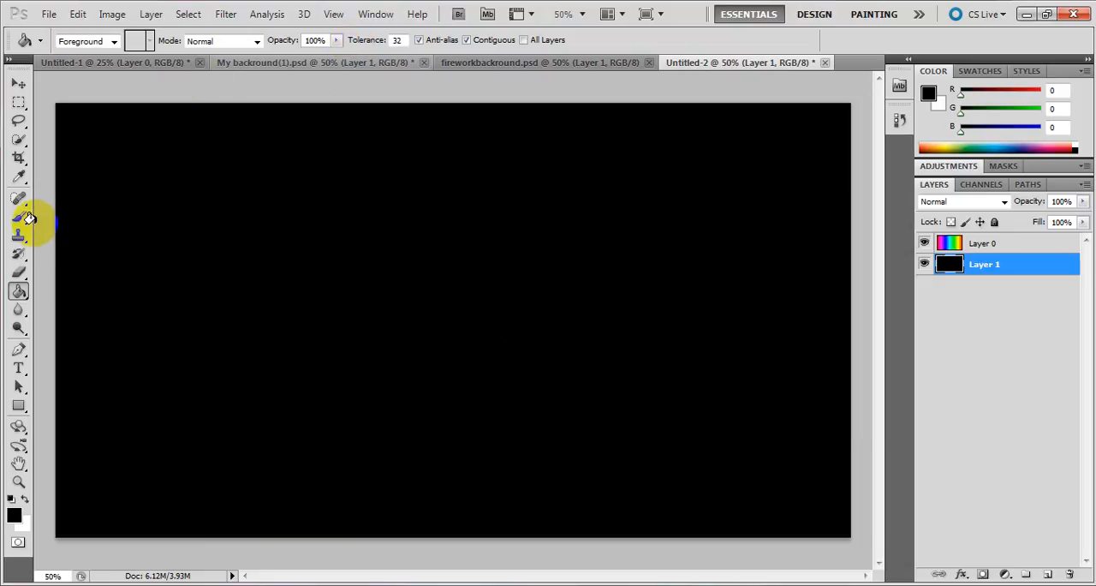
click(17, 220)
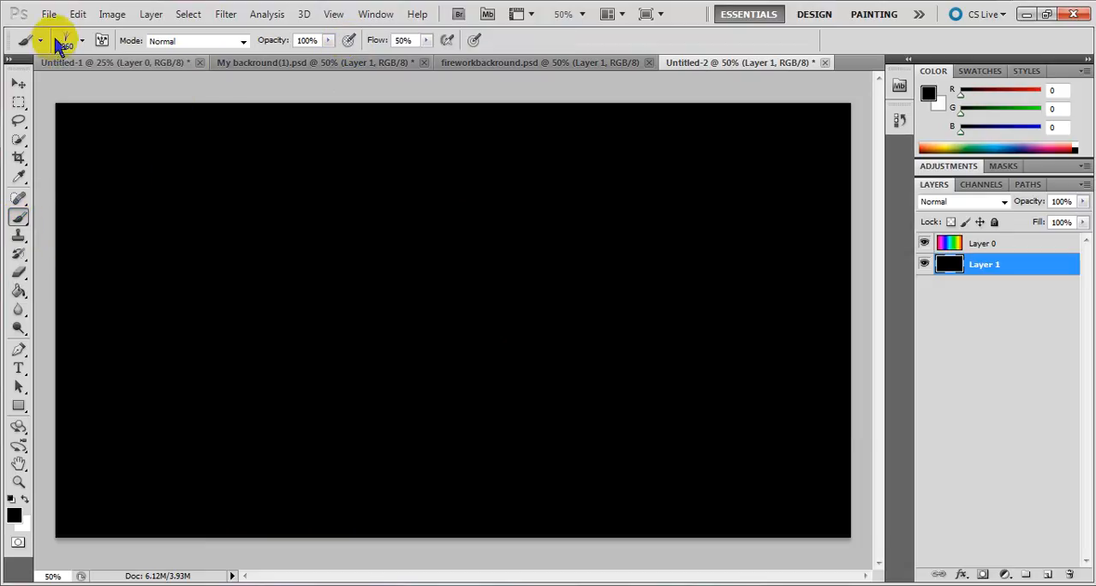
click(82, 42)
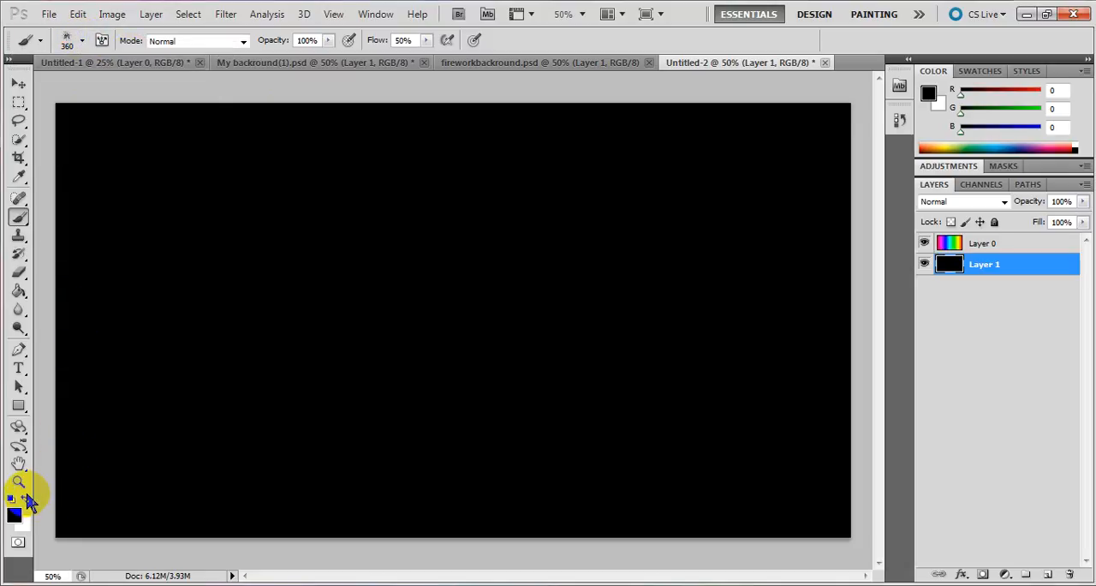
Reset the swatches and paint scattered firework splatters, including an orange burst at lower right
click(26, 503)
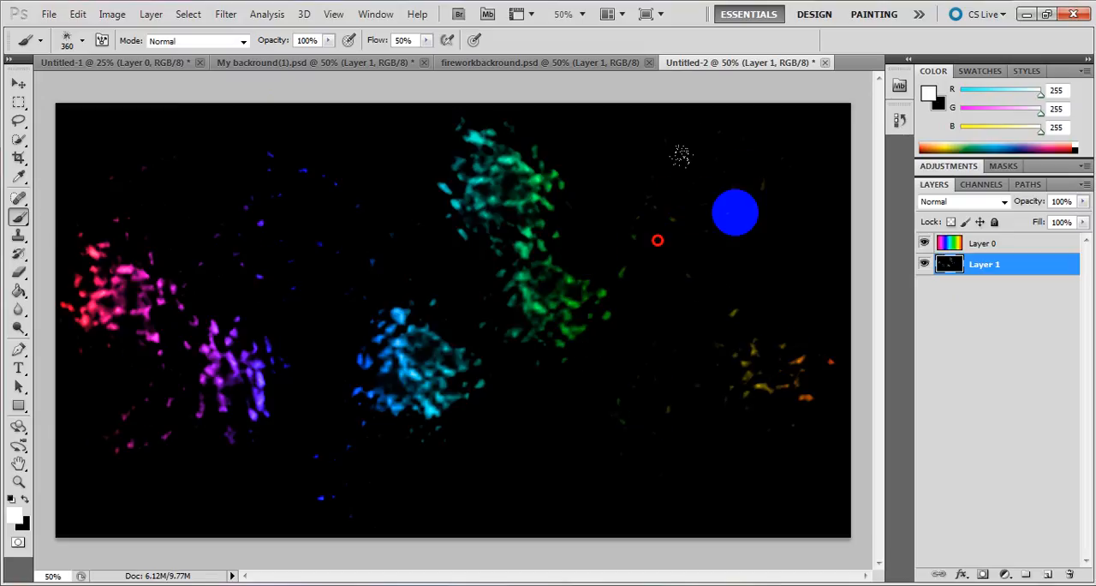
drag(733, 212, 634, 435)
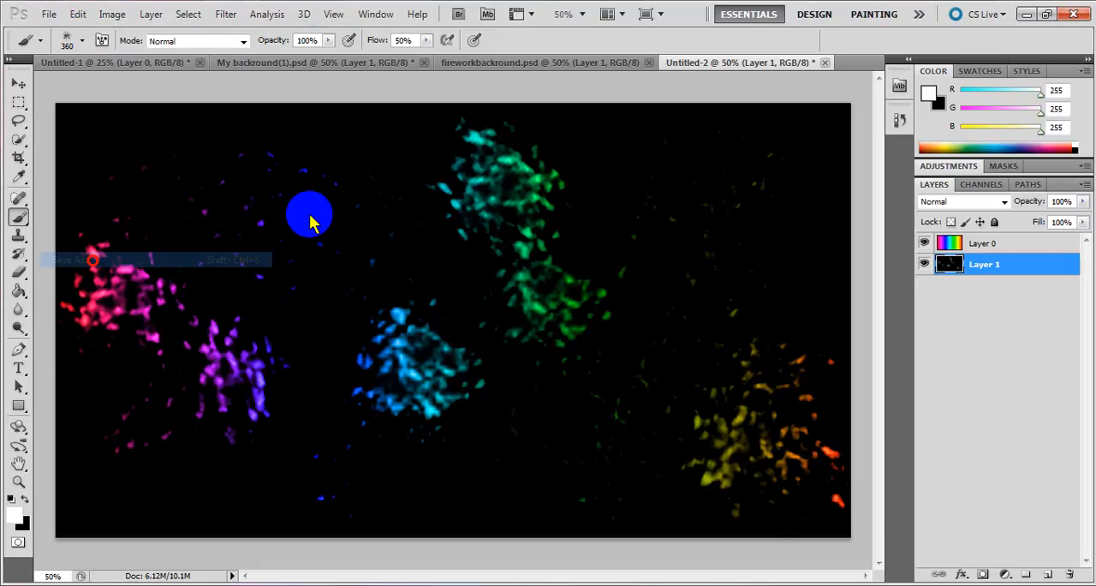
Save the painting as JPEG Untitled-2.jpg in My Documents, accepting the JPEG quality options
click(678, 342)
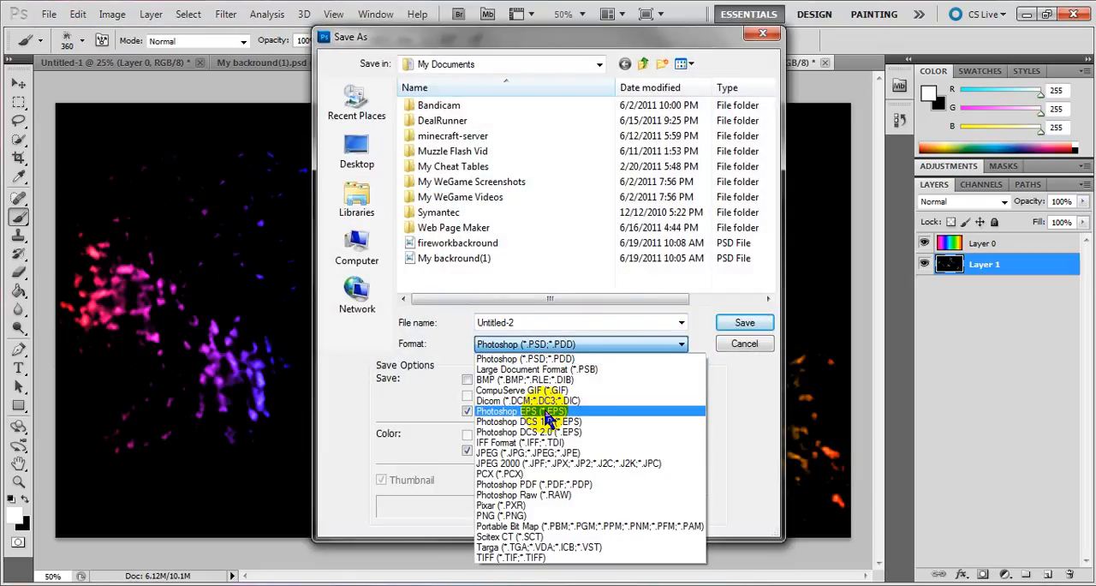
mouse_move(551, 462)
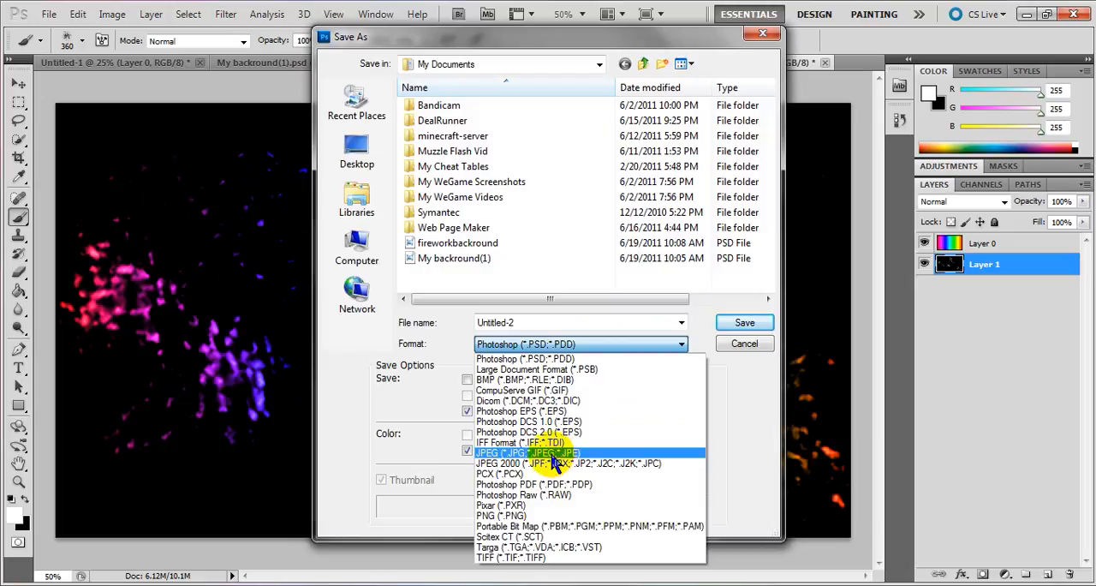
mouse_move(551, 455)
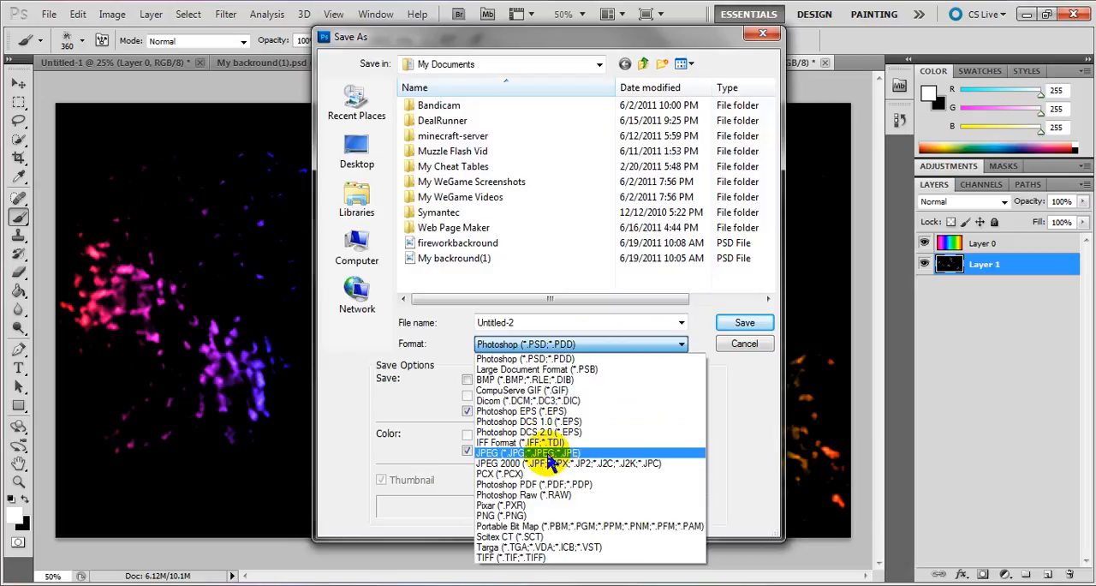
click(528, 452)
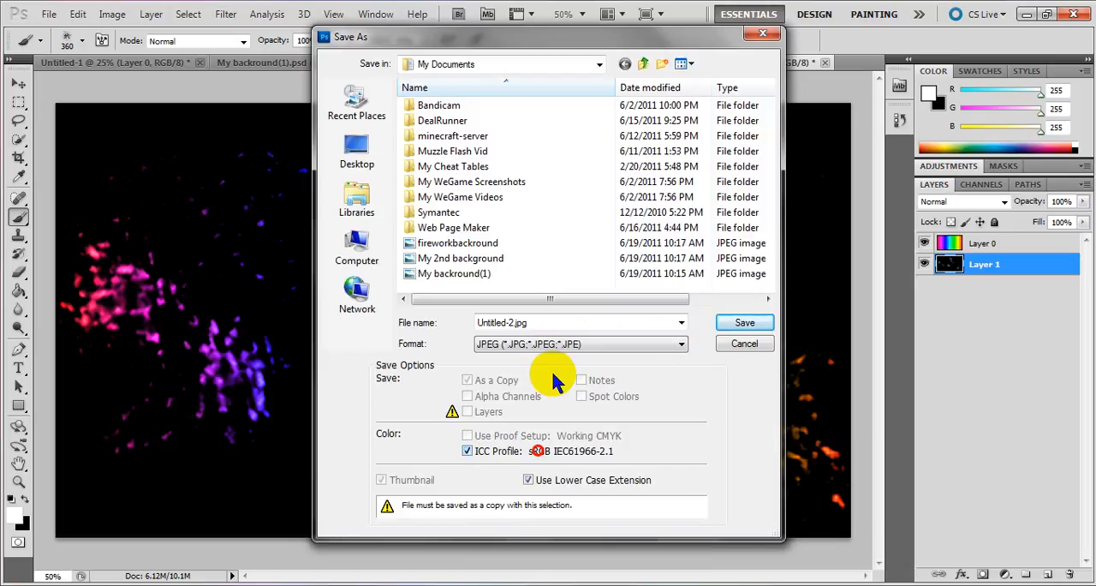
mouse_move(743, 322)
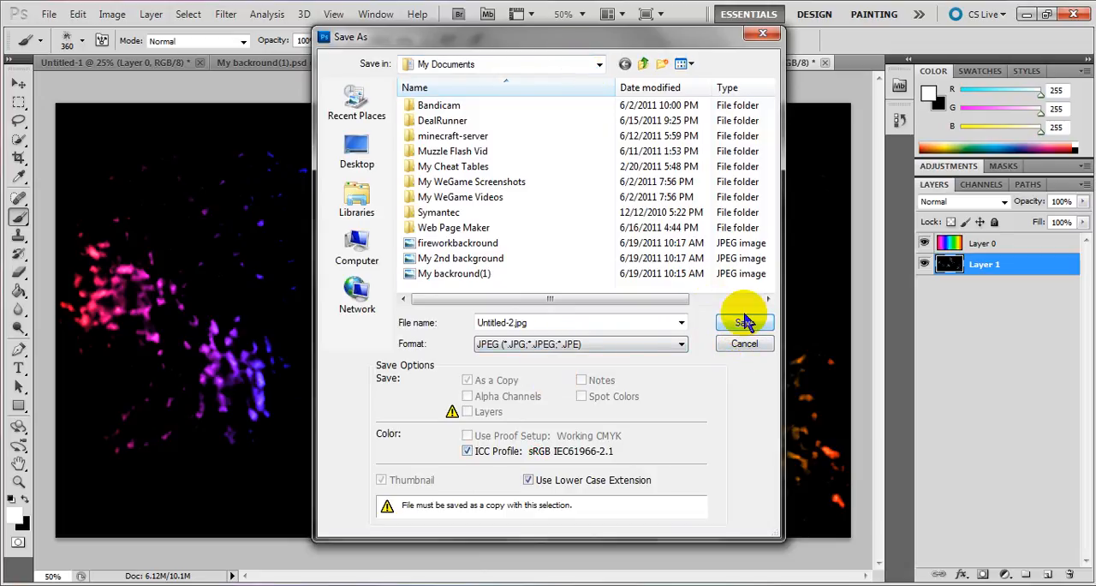
click(745, 322)
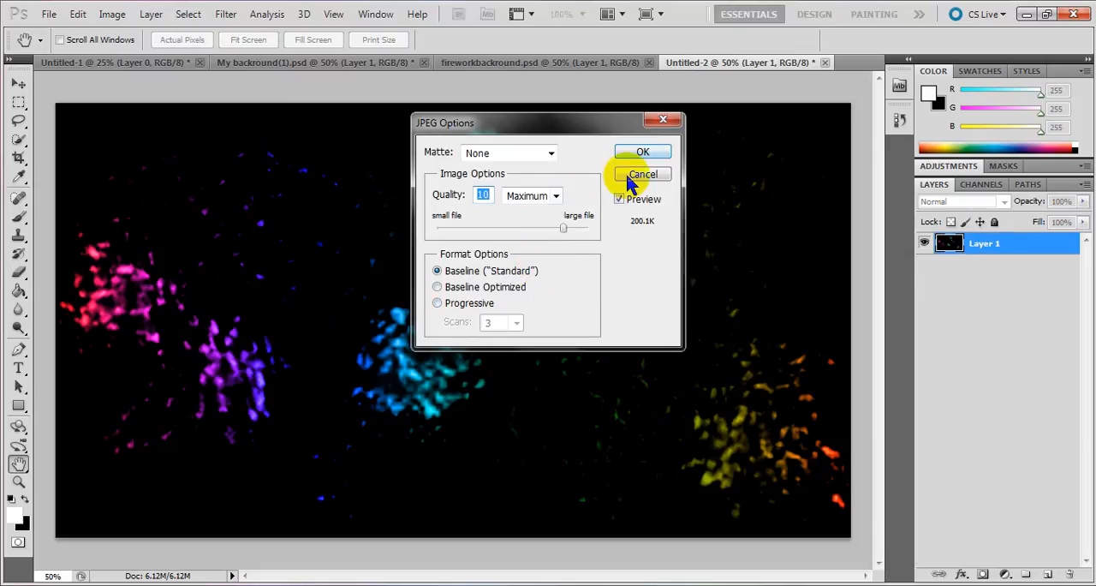
click(642, 175)
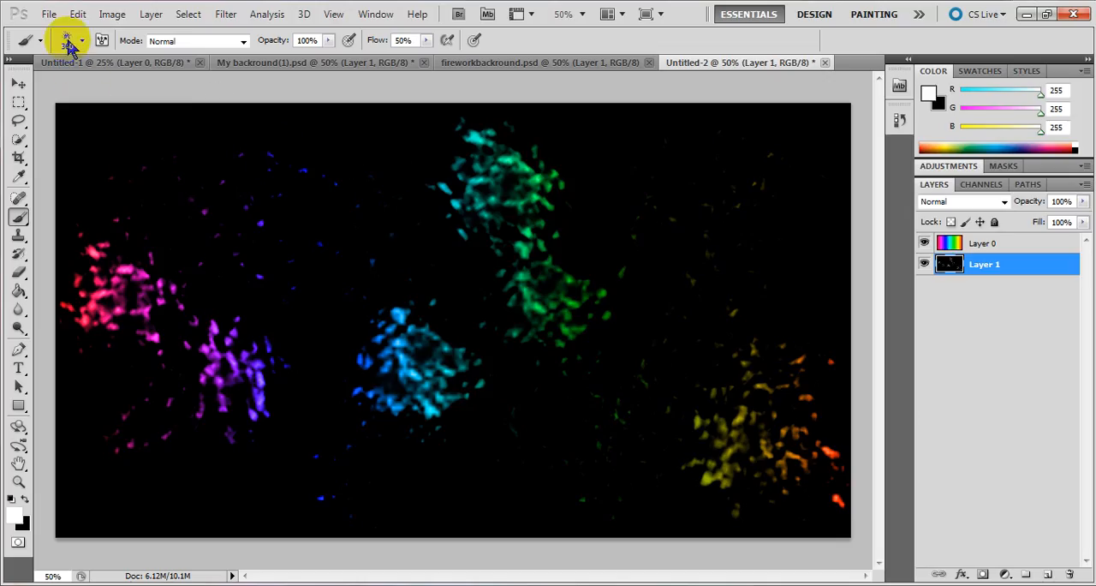
Bring up Save As again and close it unused without saving
click(50, 17)
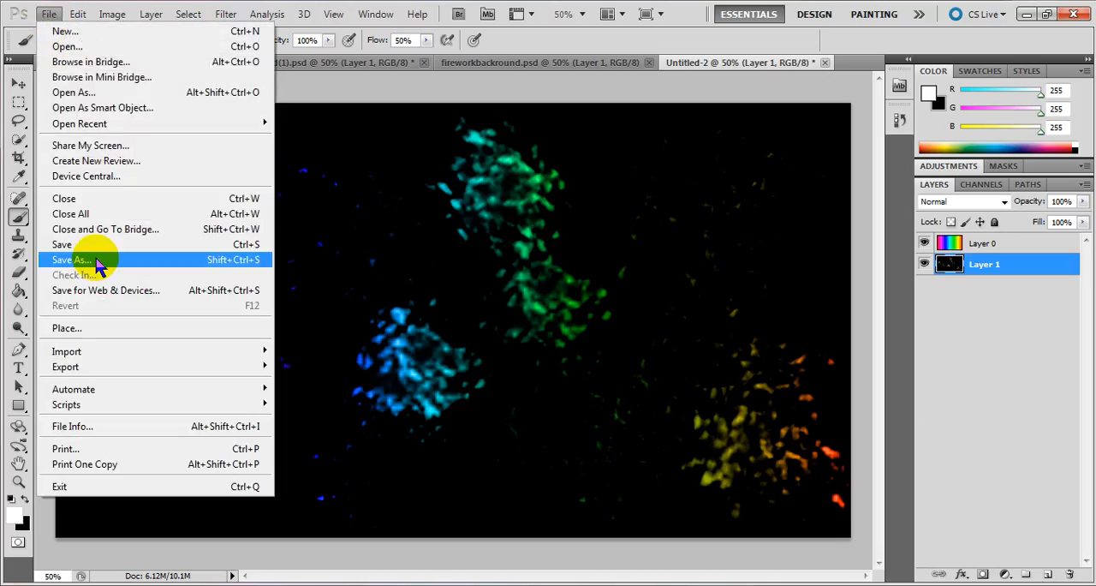
click(72, 260)
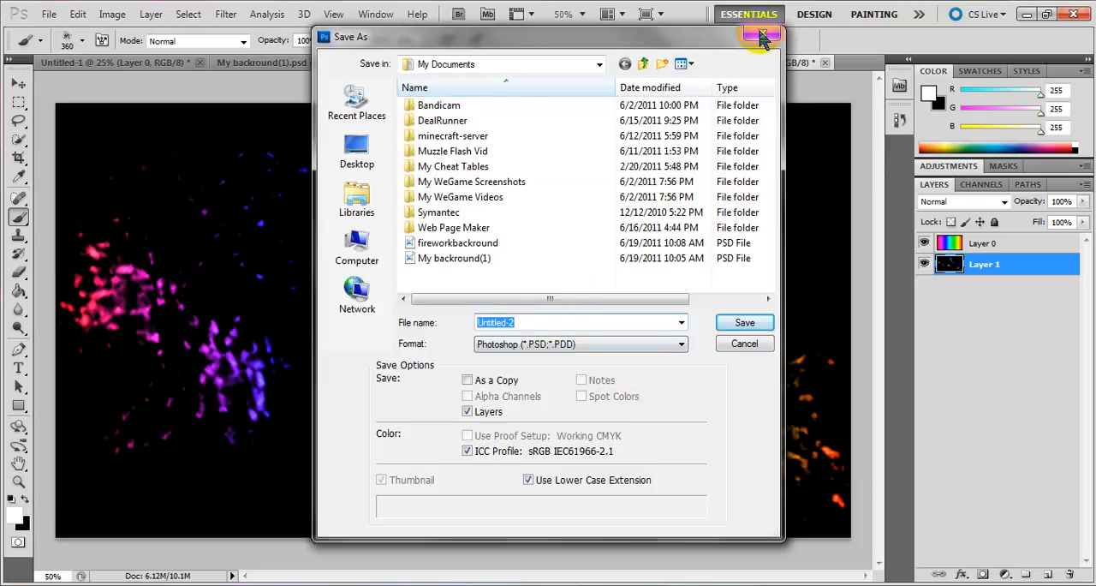
mouse_move(764, 34)
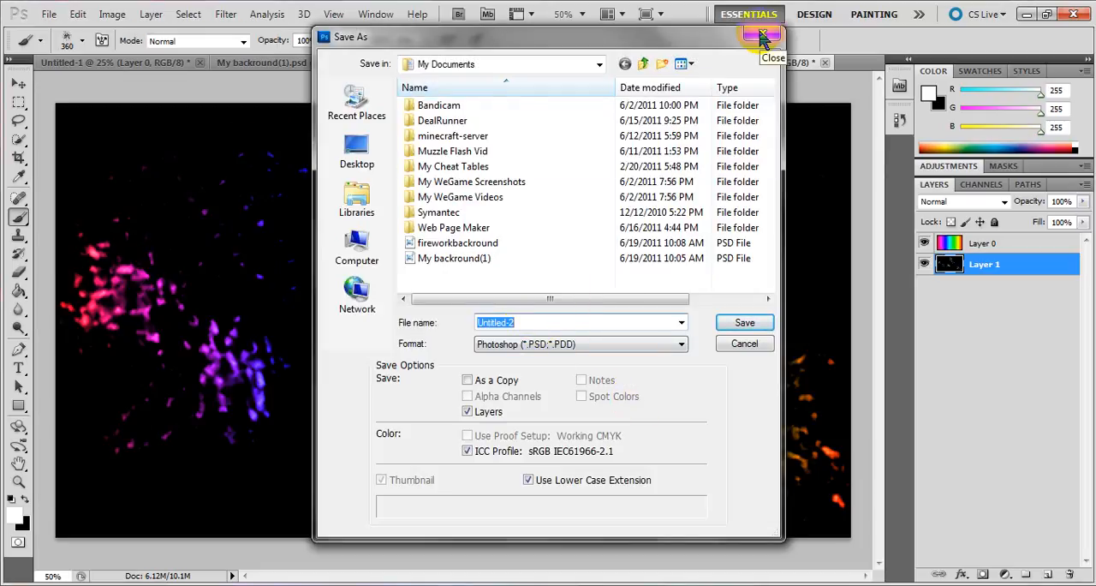
click(761, 36)
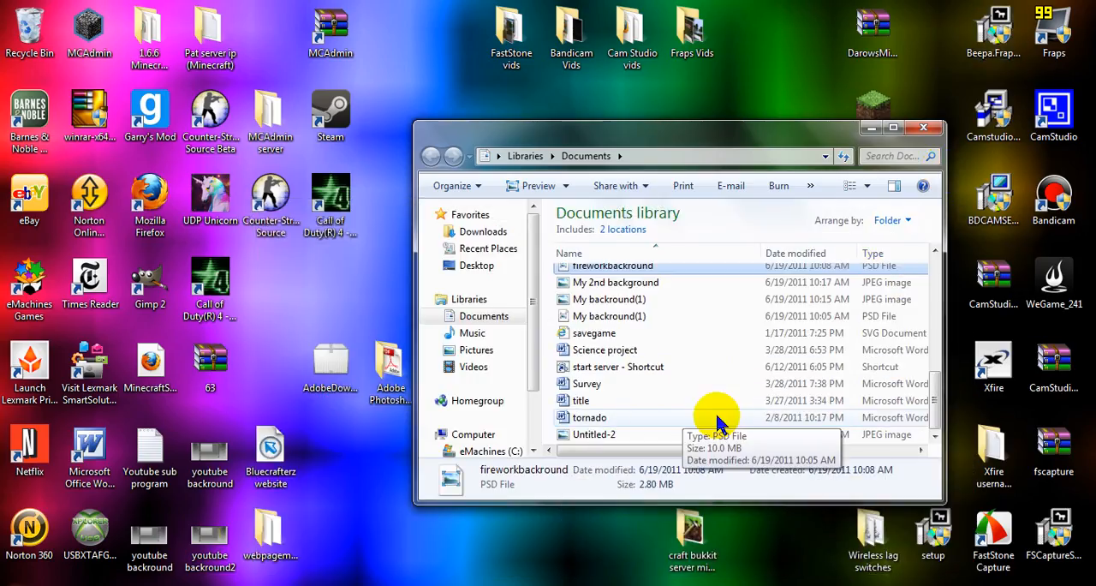
mouse_move(613, 436)
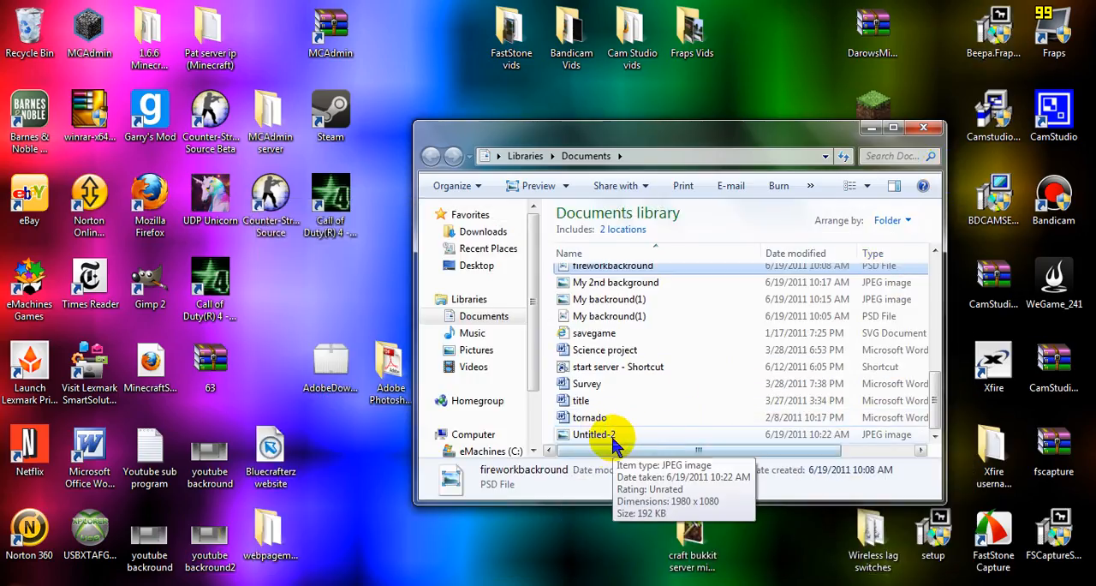
Open the saved Untitled-2 JPEG from the Documents library in Windows Photo Viewer
click(592, 433)
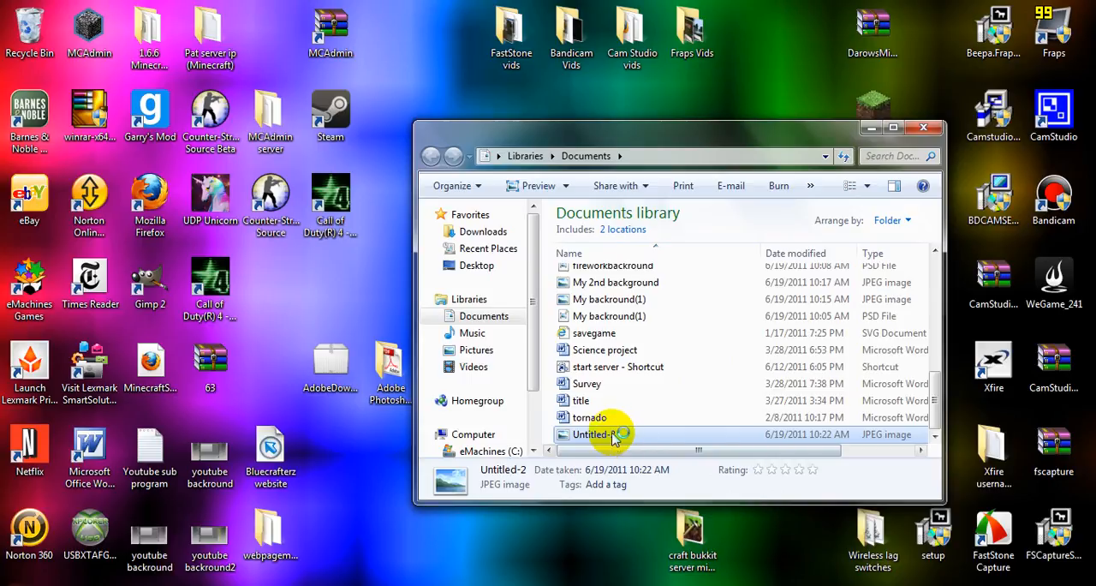
double_click(593, 435)
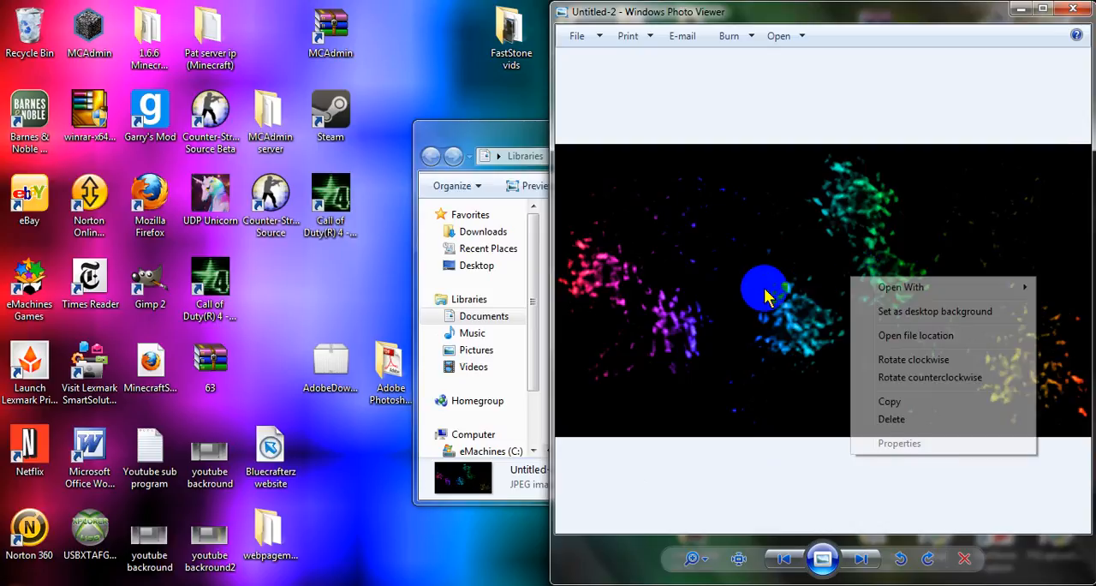
mouse_move(1014, 360)
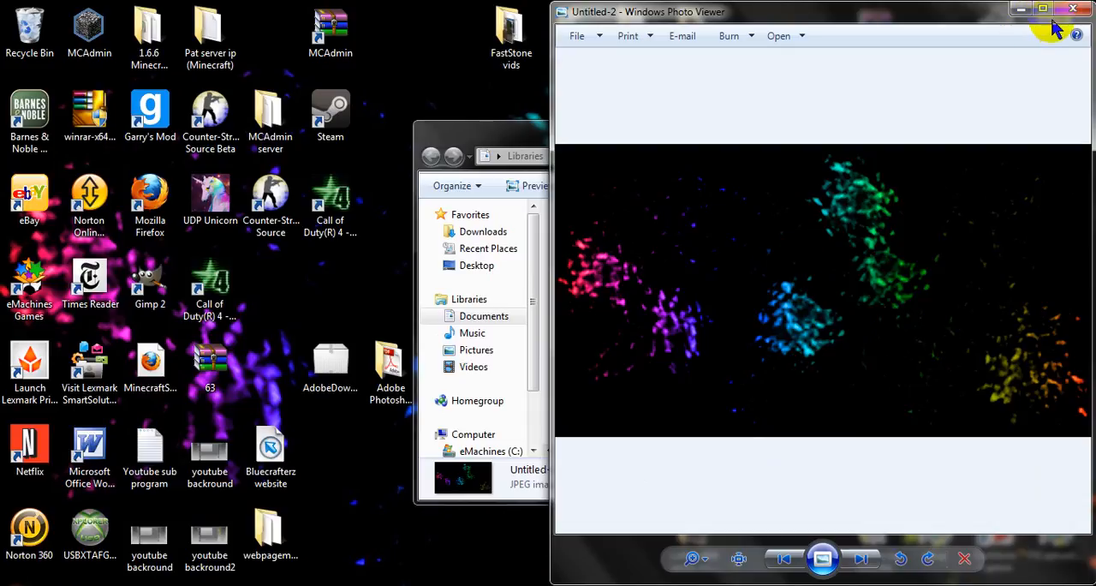
With the image set as desktop background, close Photo Viewer and the Documents window
click(1076, 7)
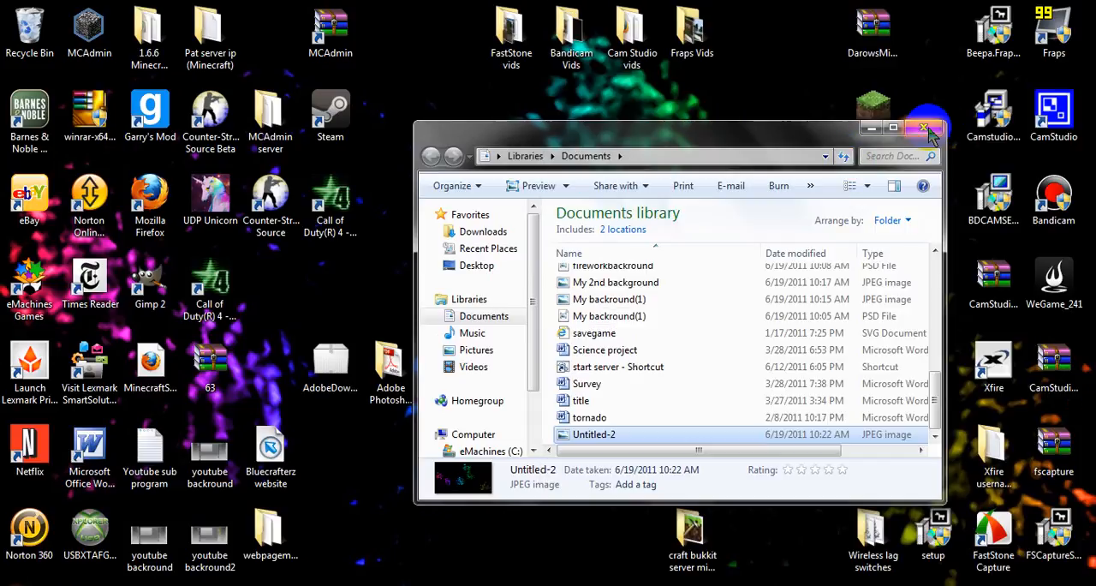
click(924, 126)
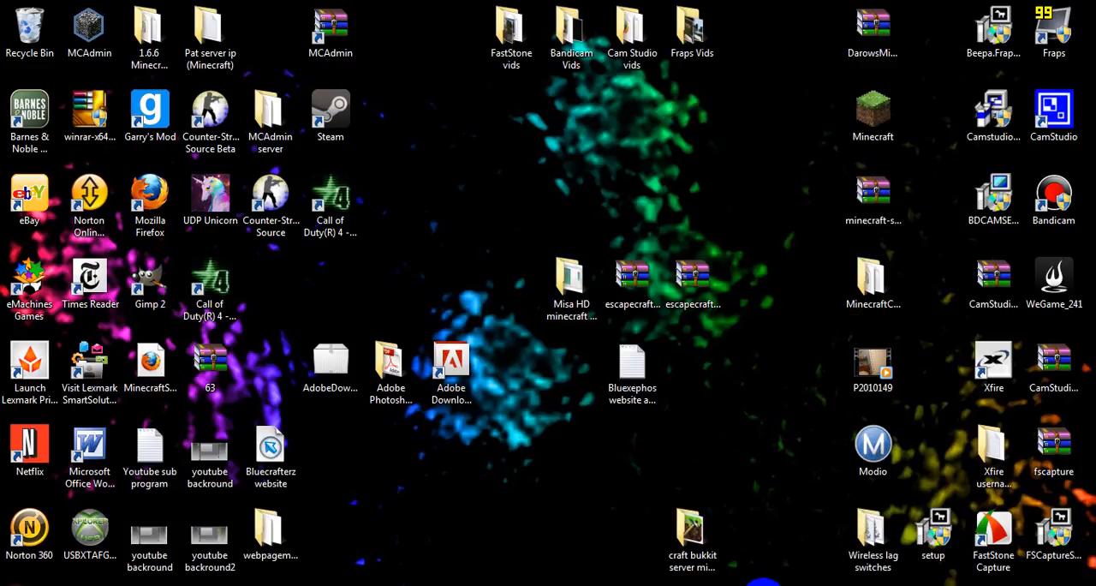